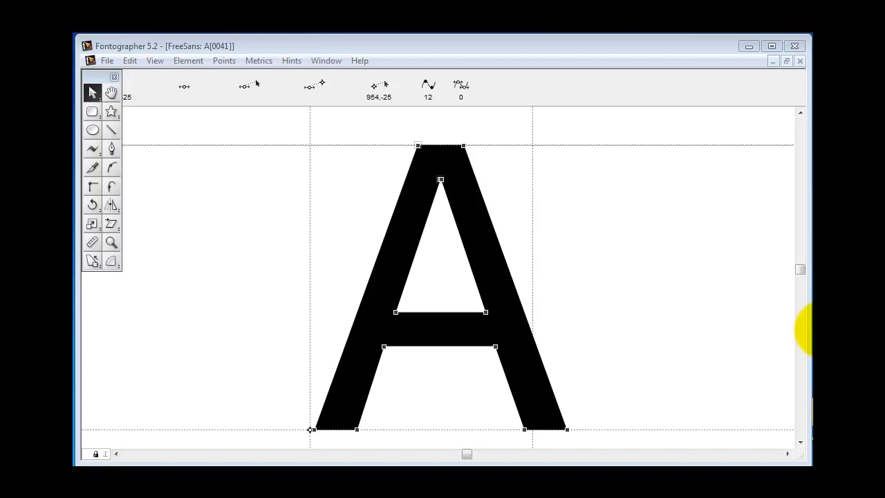
mouse_move(596, 181)
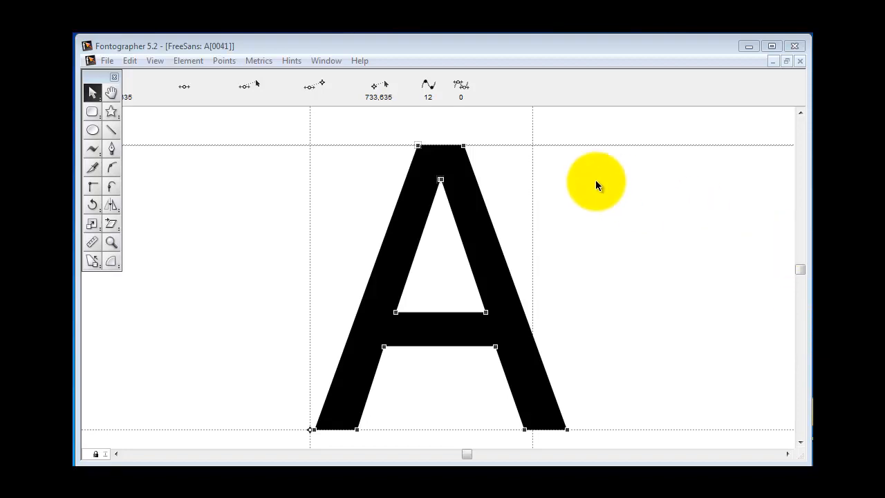
mouse_move(484, 146)
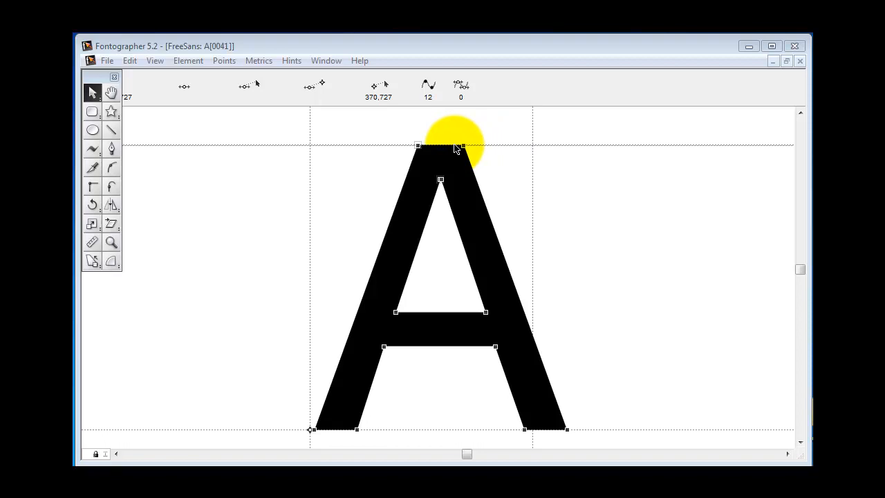
mouse_move(671, 252)
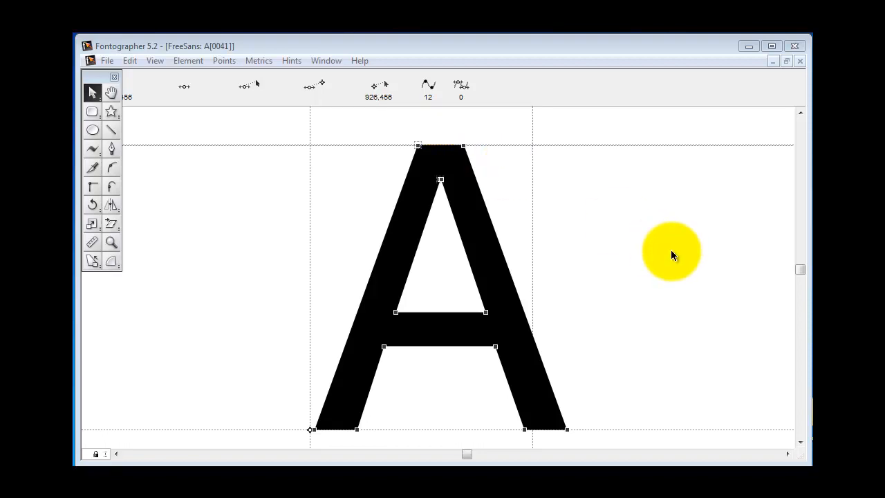
mouse_move(799, 451)
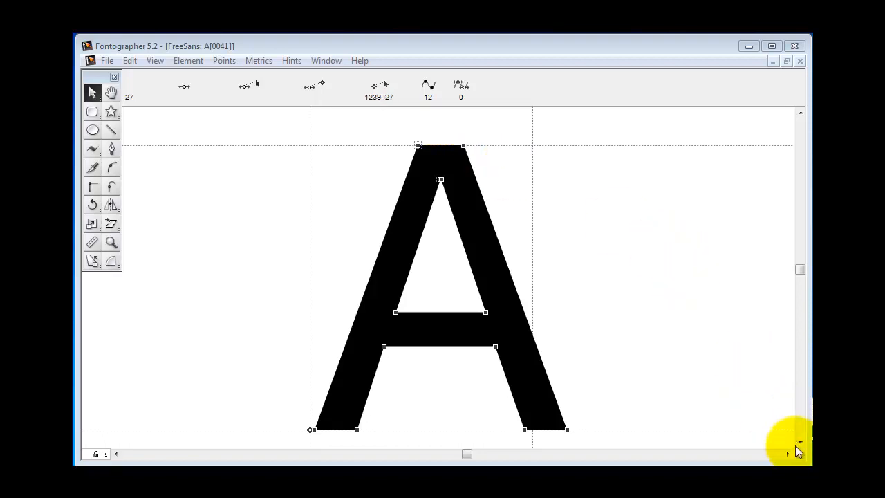
- Leave the A glyph window and return to the FreeSans font overview
click(799, 442)
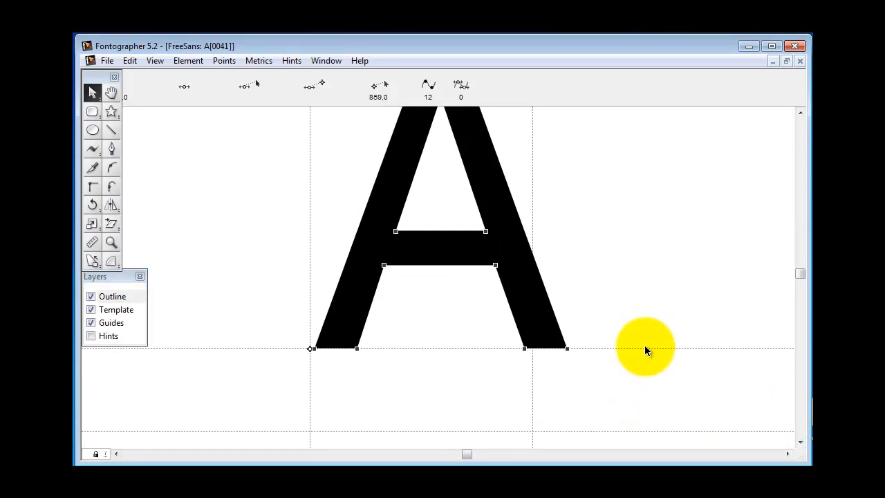
mouse_move(619, 415)
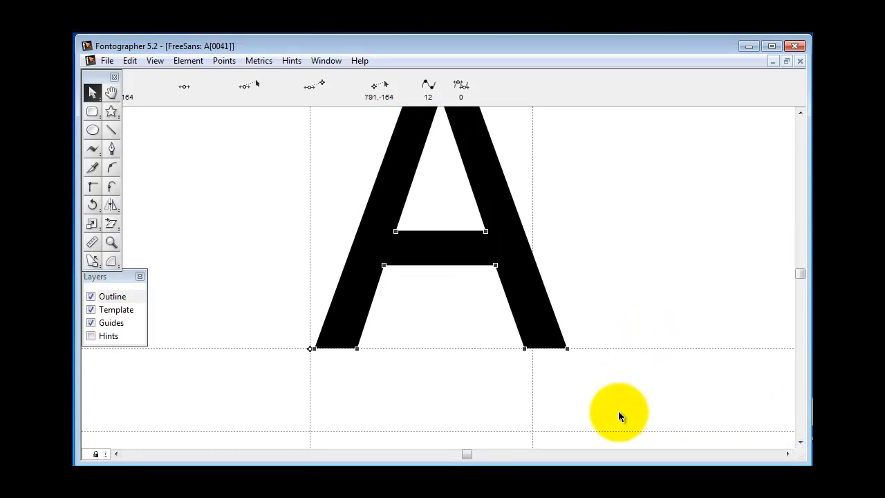
mouse_move(611, 434)
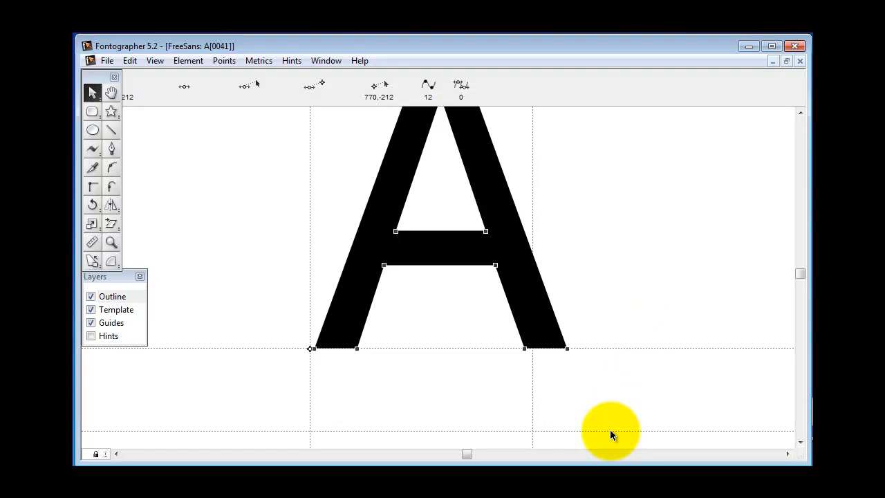
mouse_move(799, 108)
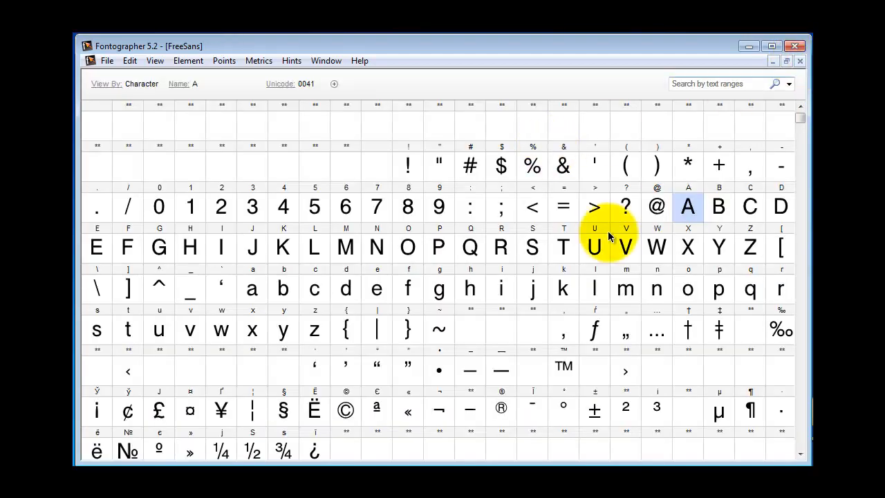
double_click(439, 289)
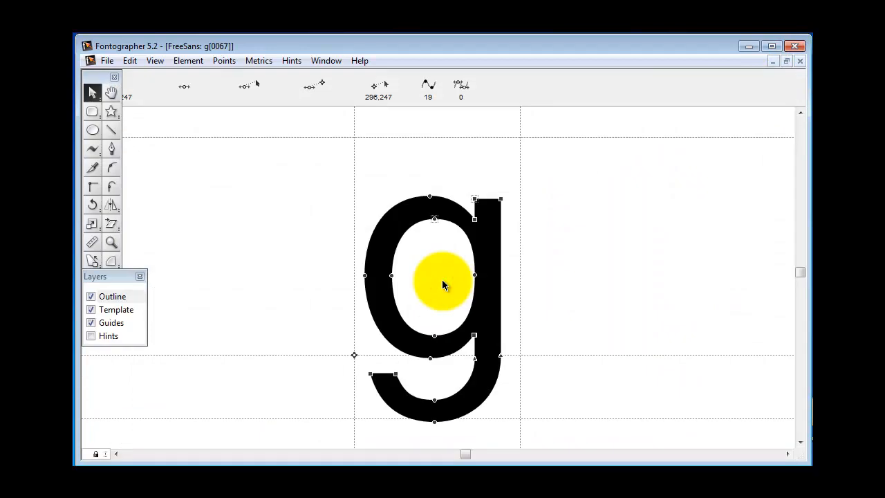
drag(443, 284, 429, 336)
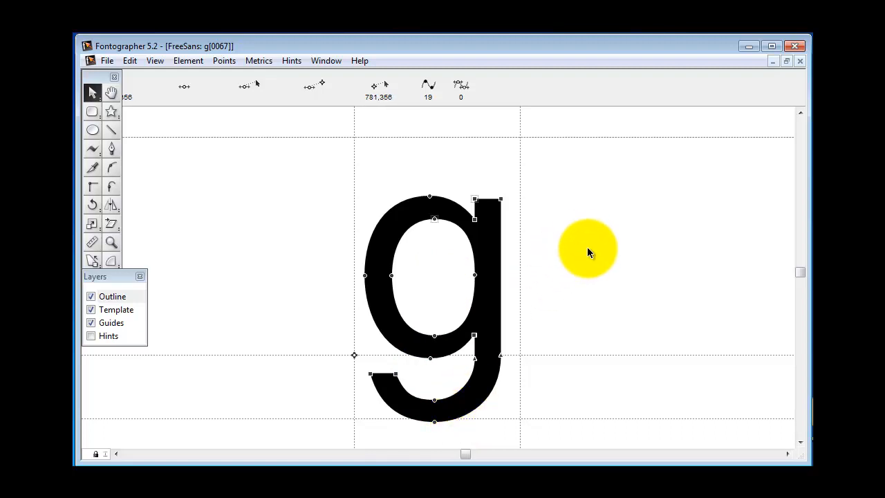
mouse_move(553, 208)
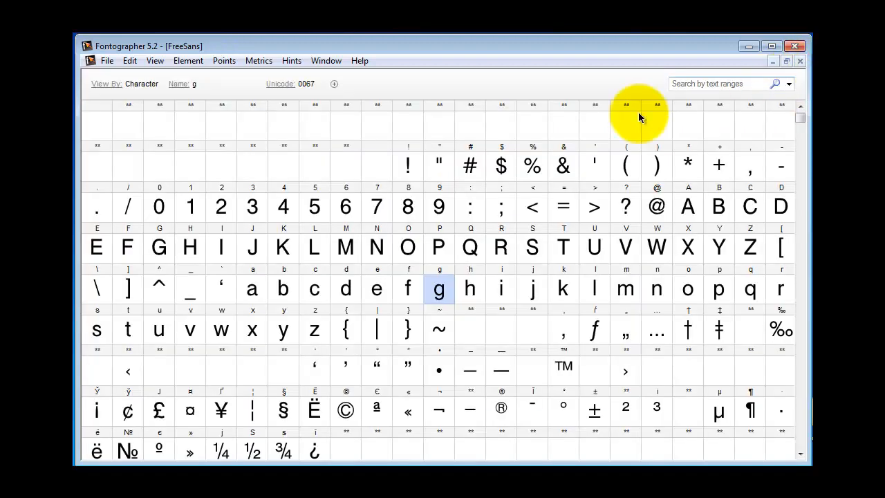
- Reopen the capital A glyph for editing, enlarged to fill the screen
double_click(687, 206)
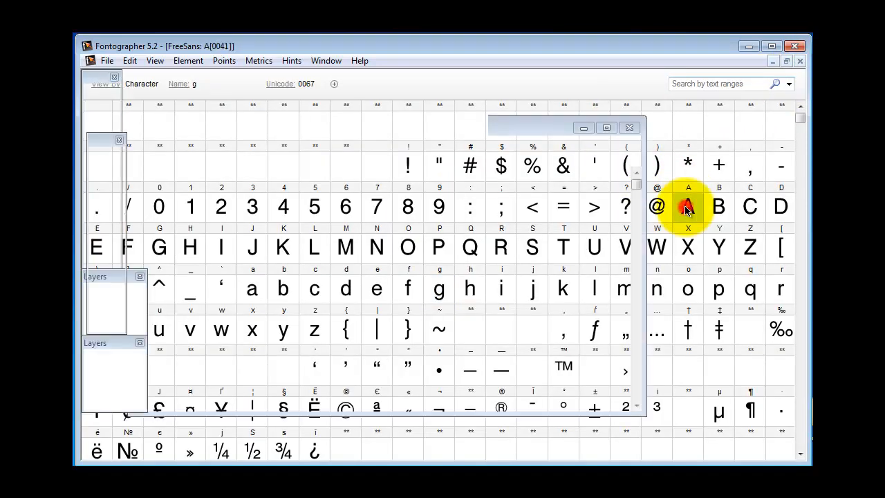
double_click(687, 206)
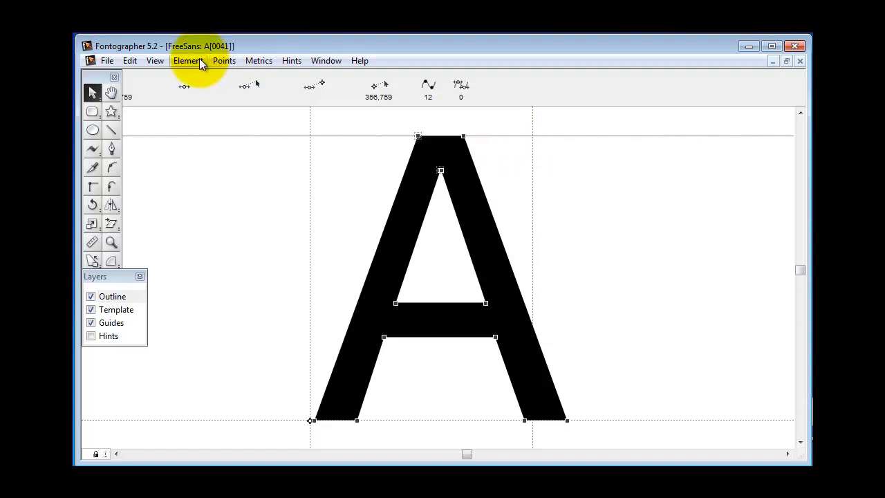
- Set the FreeSans Ascender to 800 in Font Info Dimensions via Element > Font Info
click(188, 61)
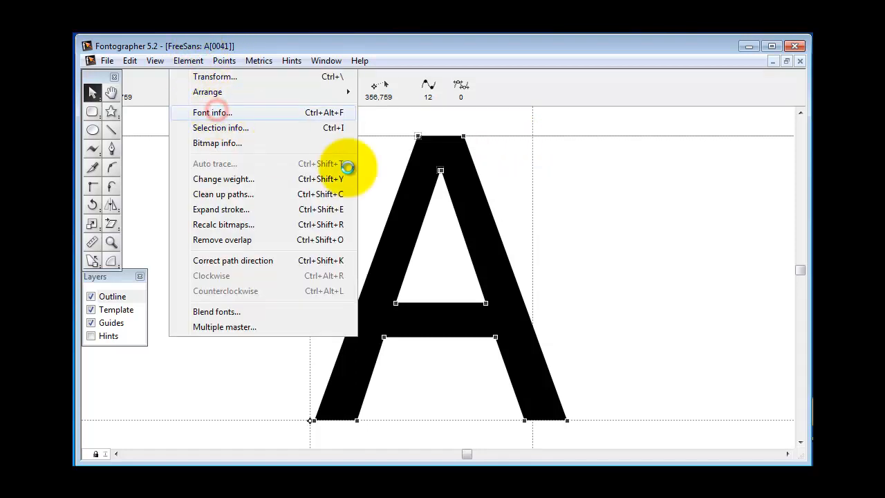
click(212, 112)
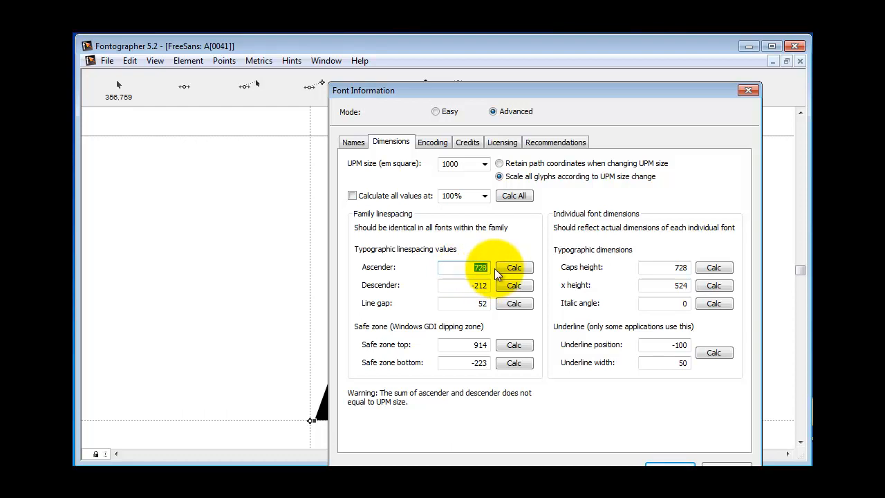
text(800)
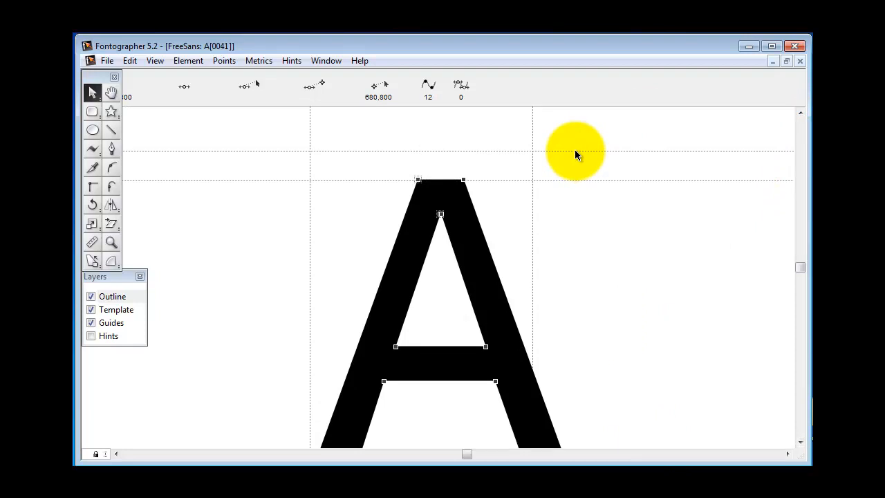
mouse_move(565, 183)
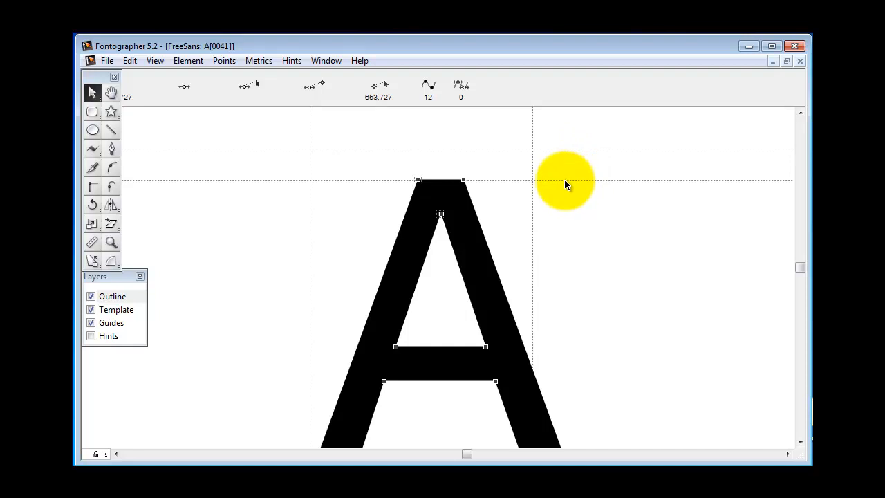
mouse_move(329, 265)
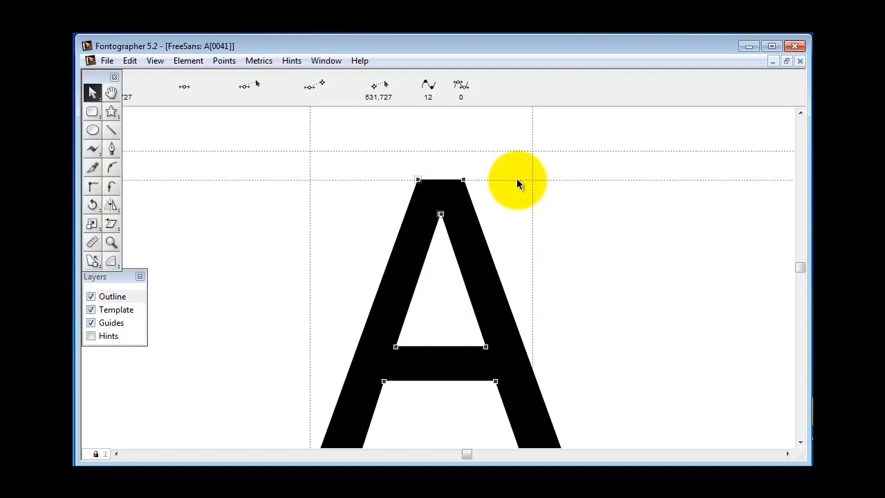
mouse_move(526, 155)
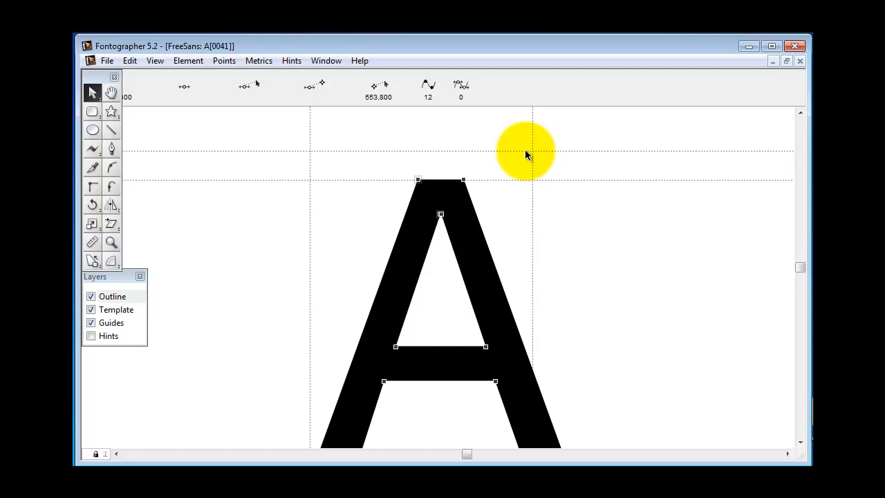
mouse_move(188, 61)
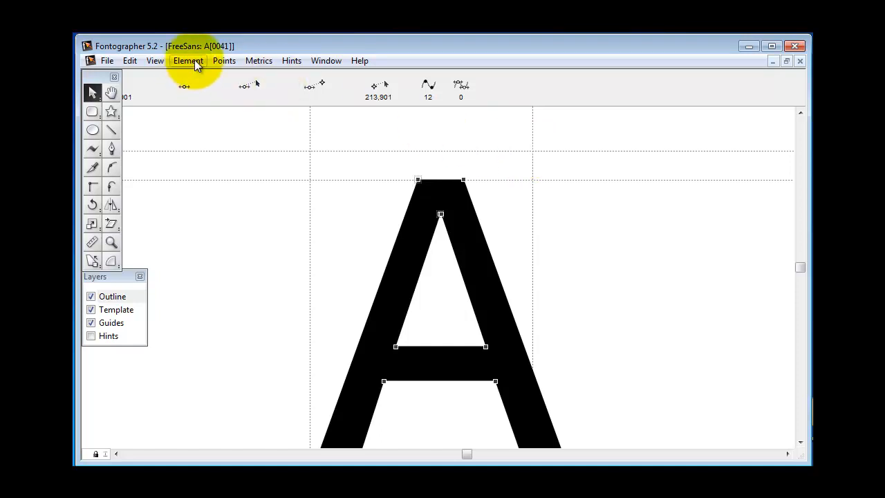
- Reopen Font Info Dimensions and select the Ascender field, now showing 800
click(188, 61)
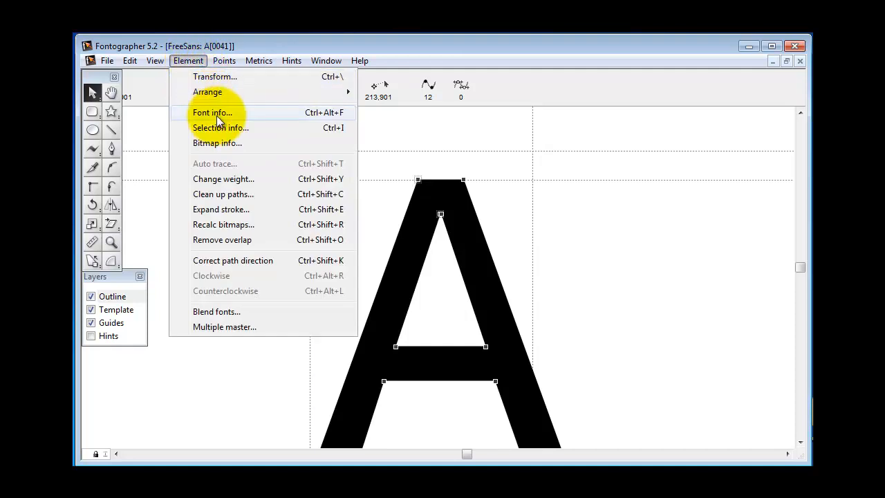
click(213, 112)
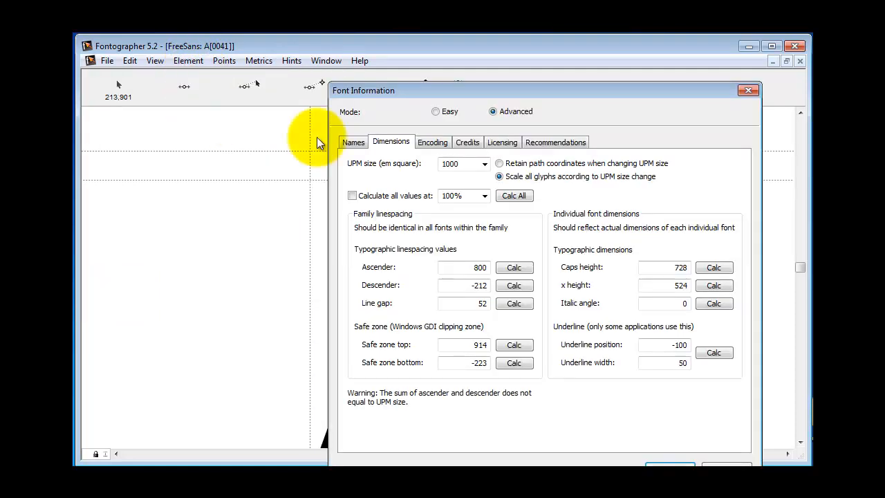
click(471, 268)
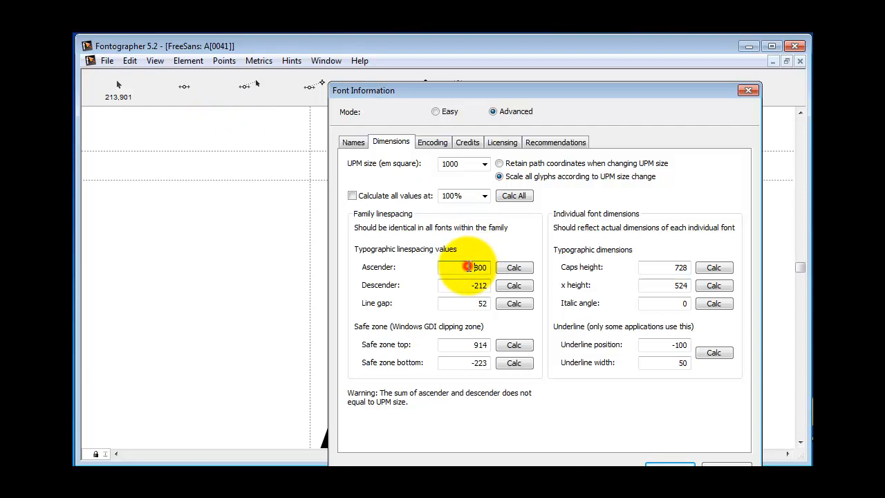